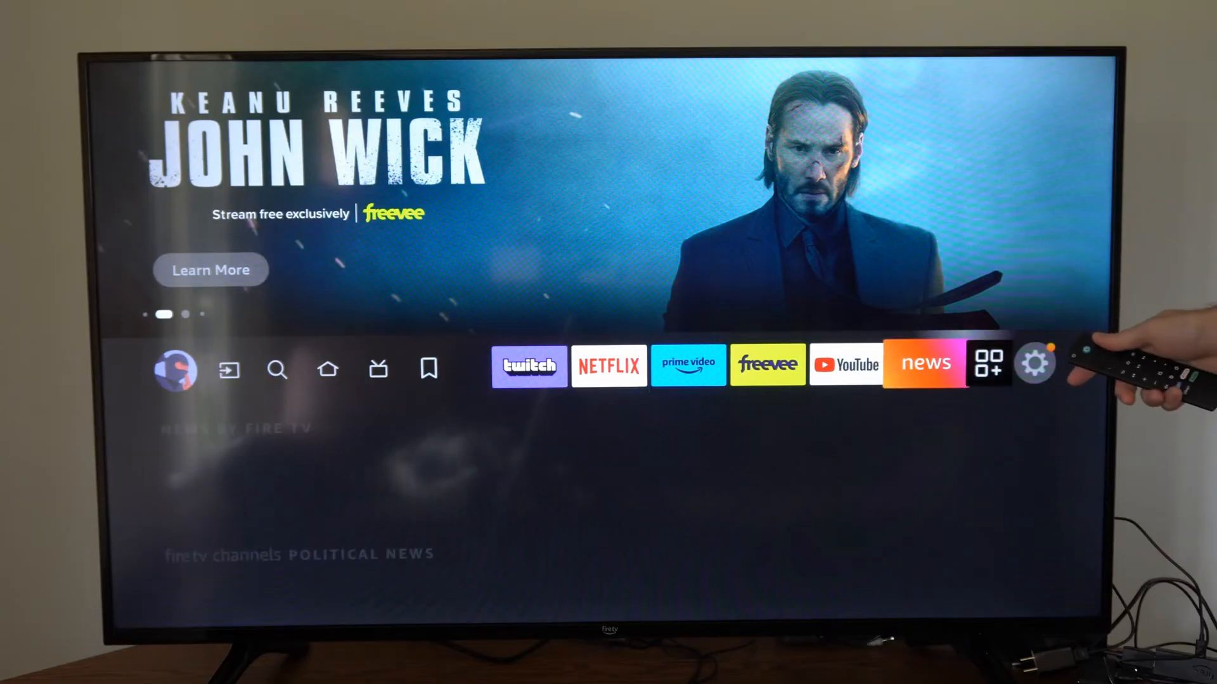
- Show the Manage Installed Applications list with 6.24 GB of 11.26 GB free
click(1035, 364)
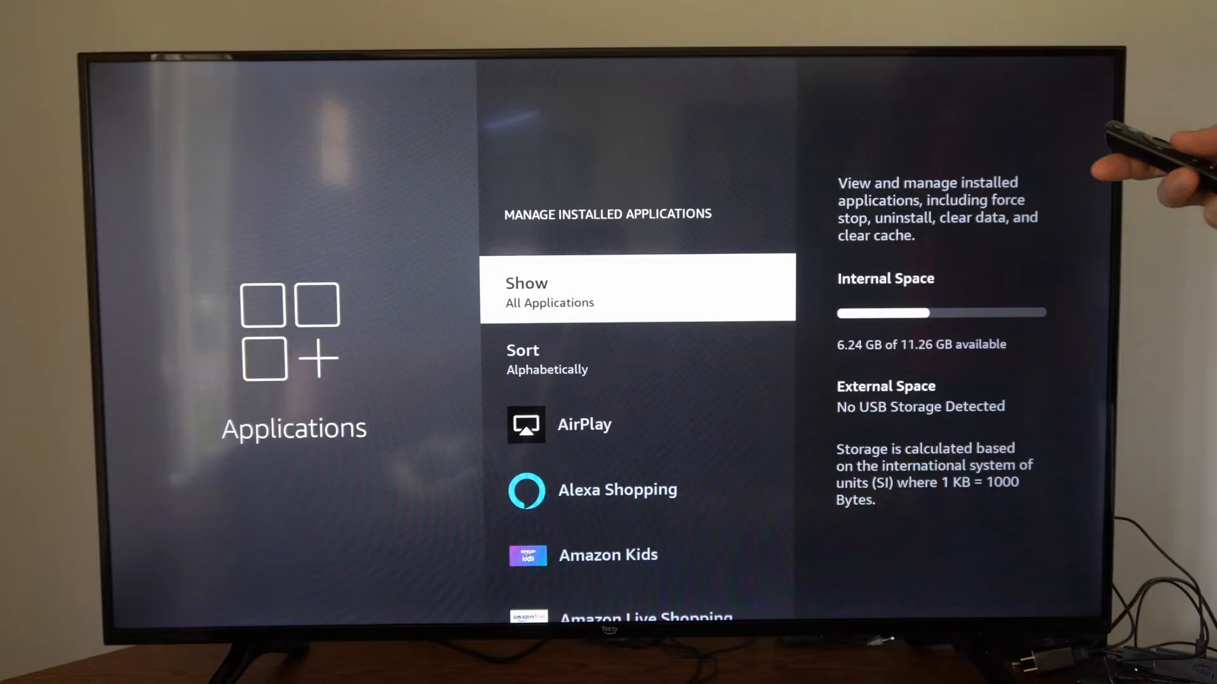
- Keep the Show filter on All Applications and bring up Twitch's details with 20.48 MB cache
click(635, 288)
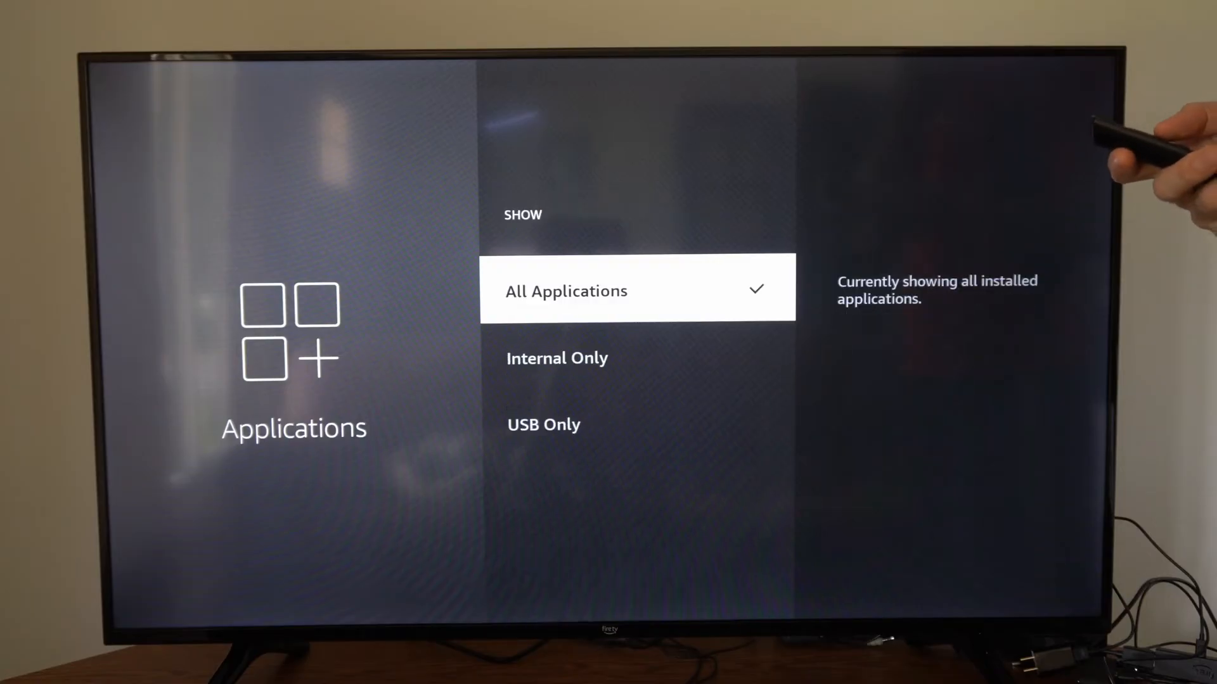
click(565, 290)
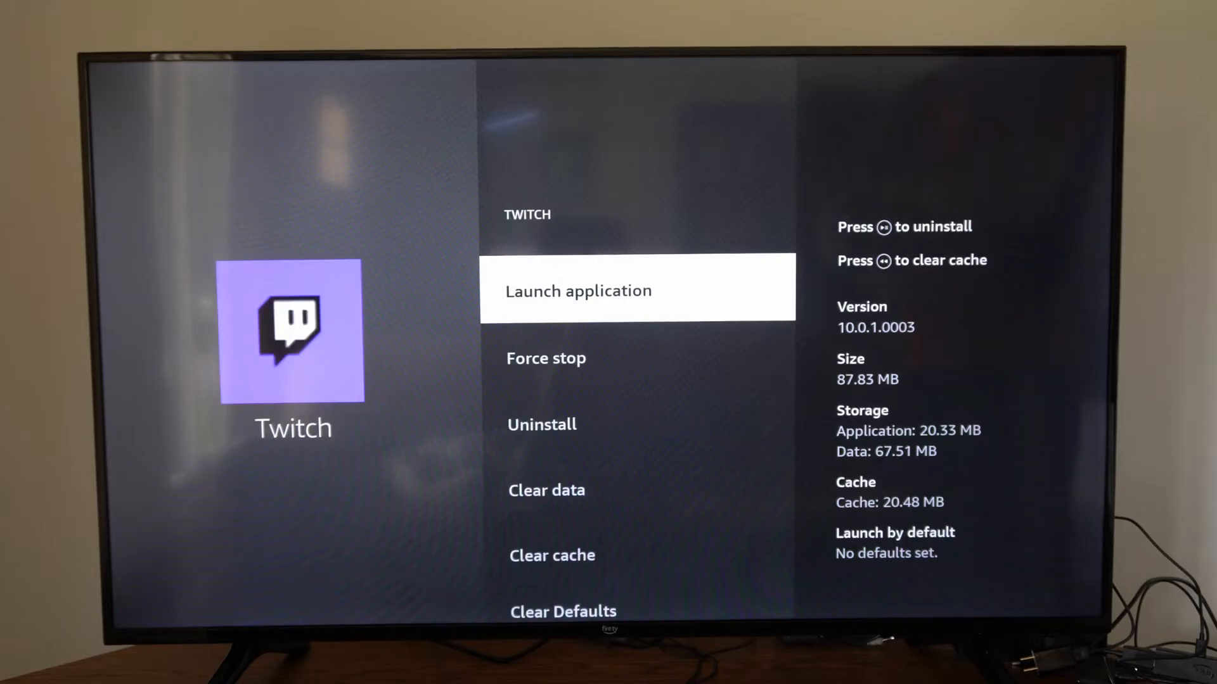
- Clear Twitch's cache so it drops from 20.48 MB to 0 B
key(down)
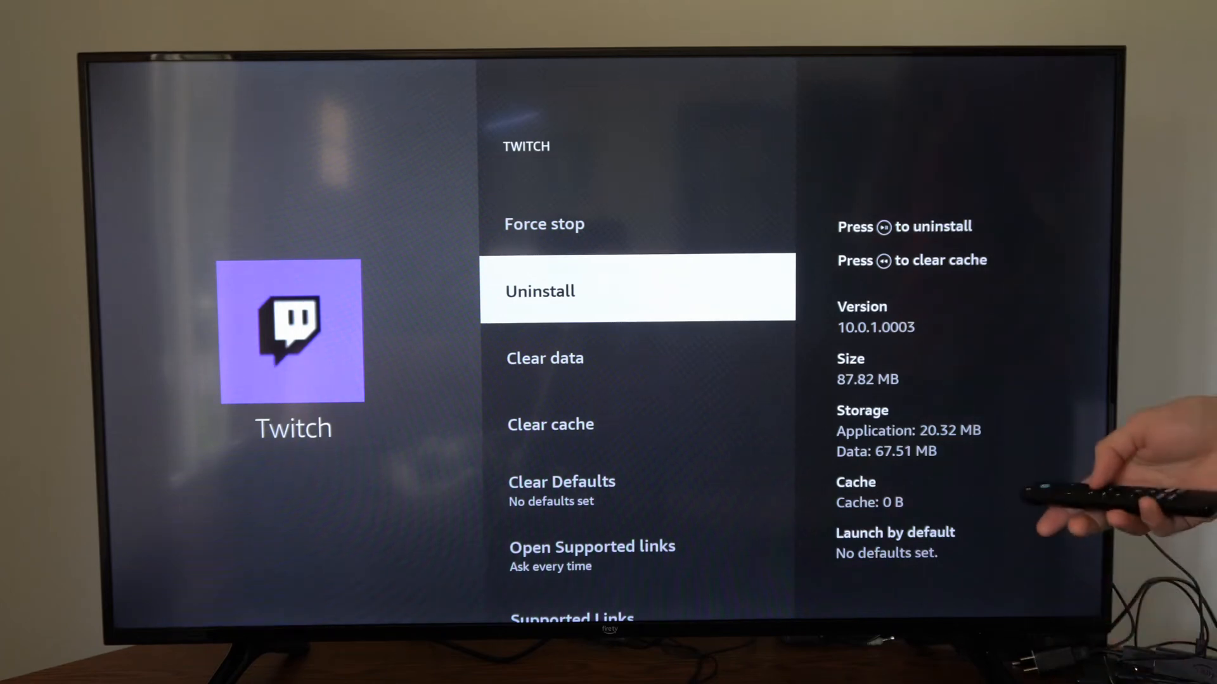
- Leave Settings for Home, then reach the Appstore home page via the Find page
key(Back)
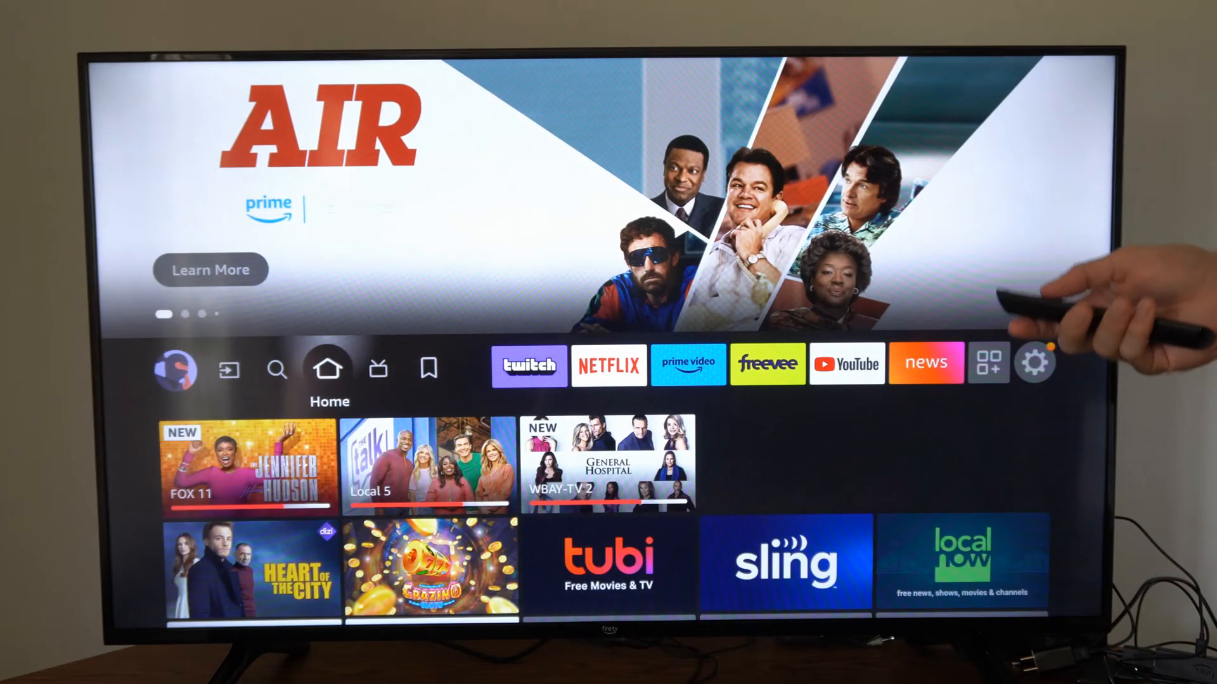
click(278, 369)
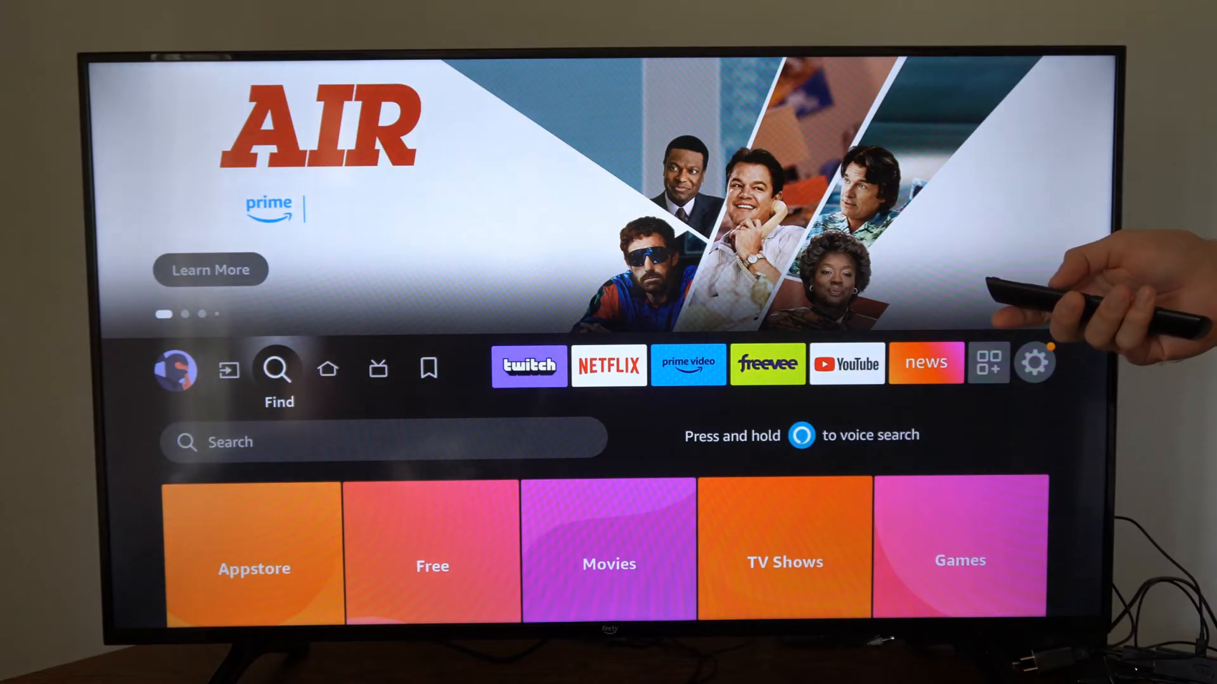
scroll(down, 3)
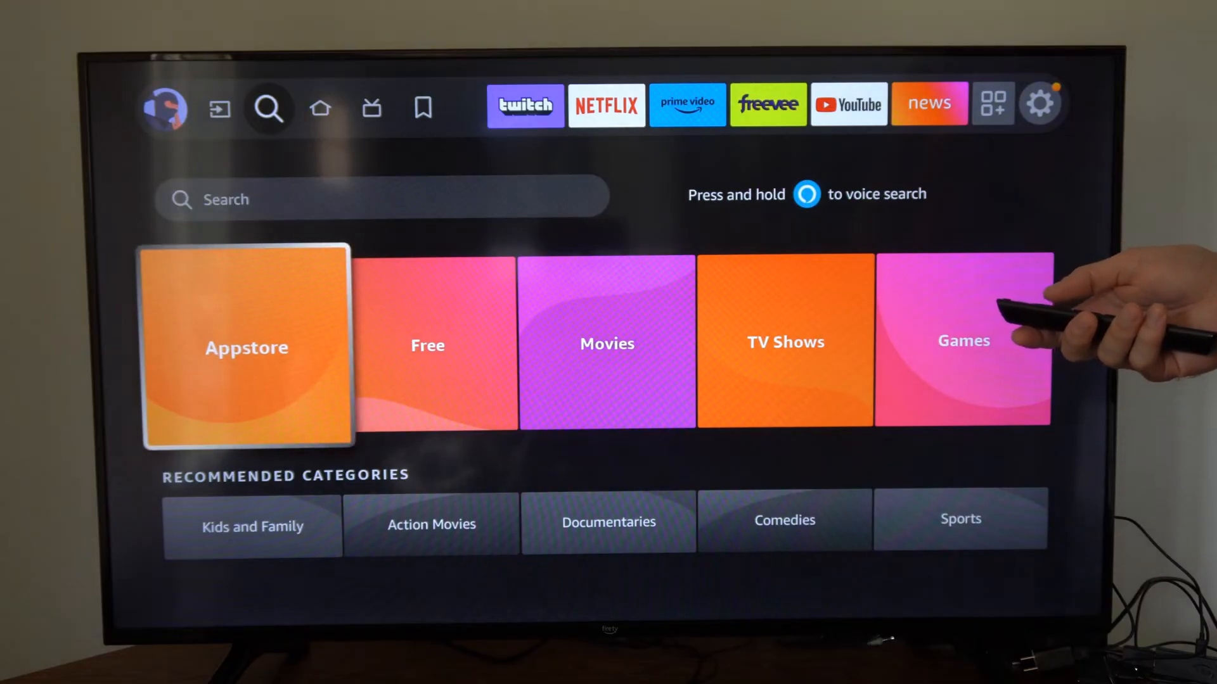
click(246, 347)
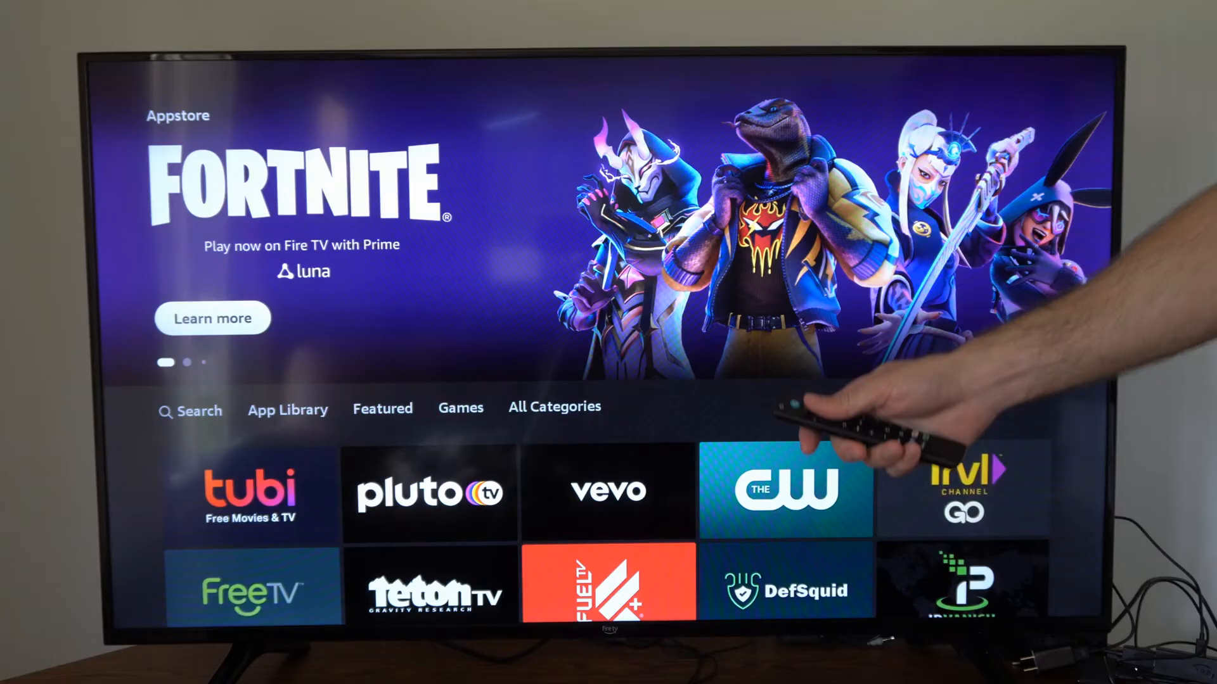
- Reinstall the app from the Appstore App Library and return to the home screen
click(288, 409)
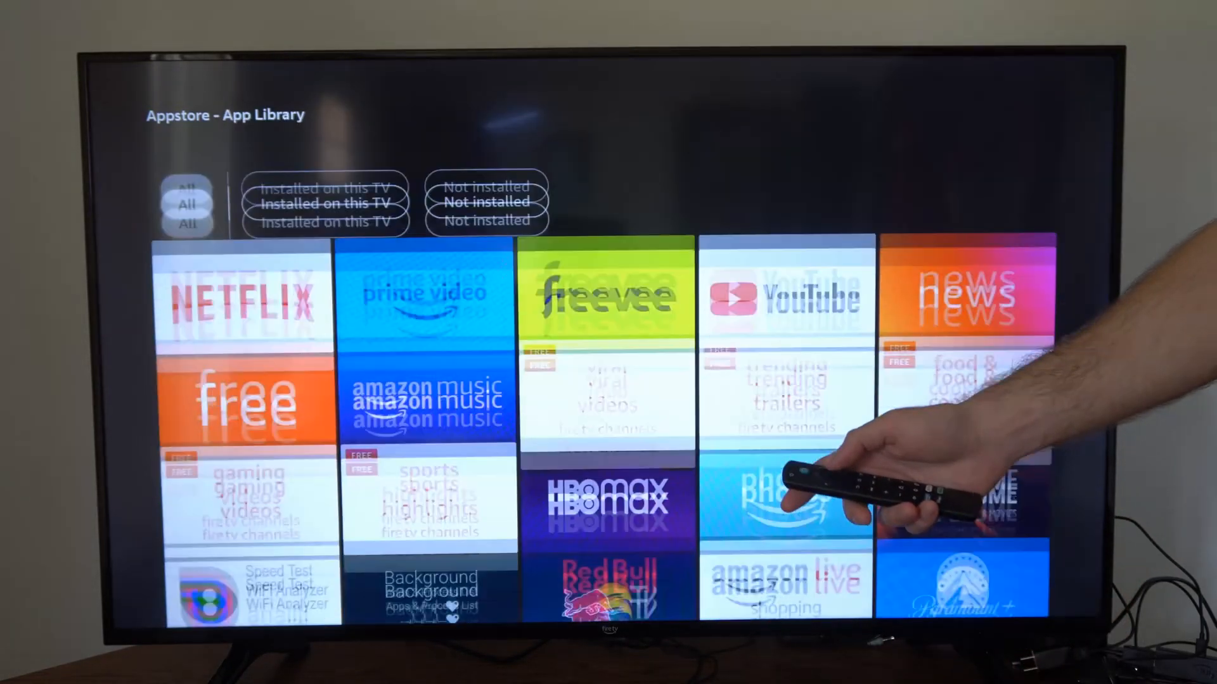
click(486, 168)
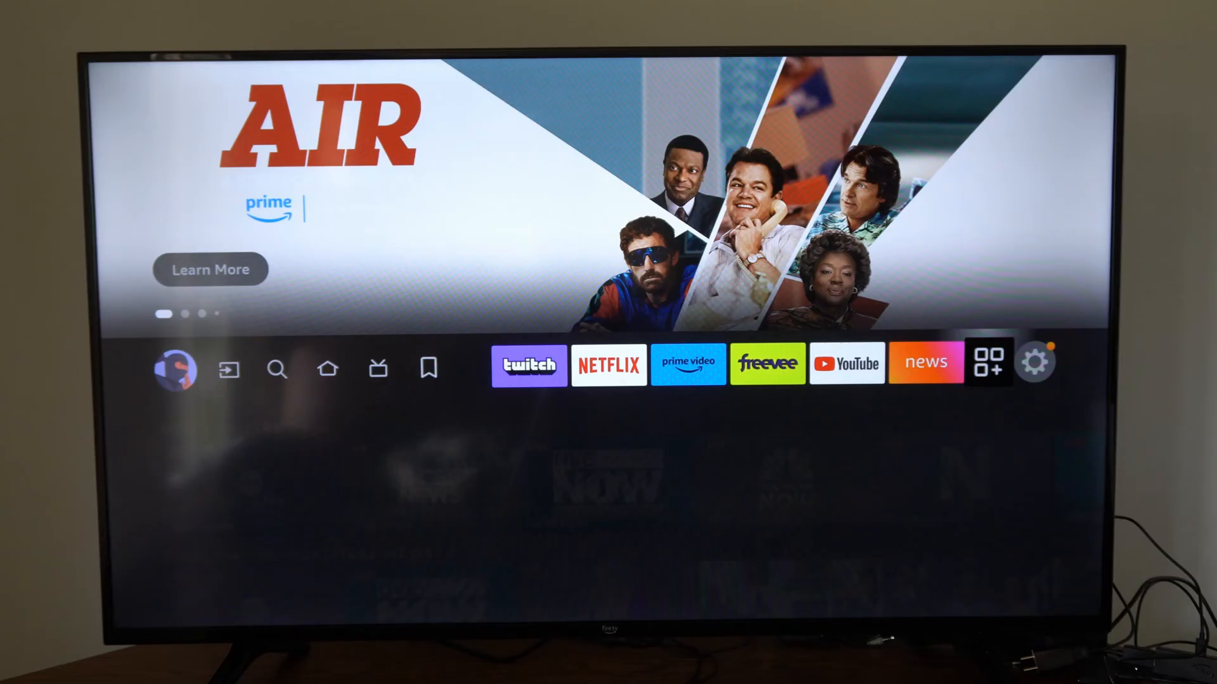
- Check internal storage in Manage Installed Applications (6.26 GB available), then return to the Settings grid
click(1035, 361)
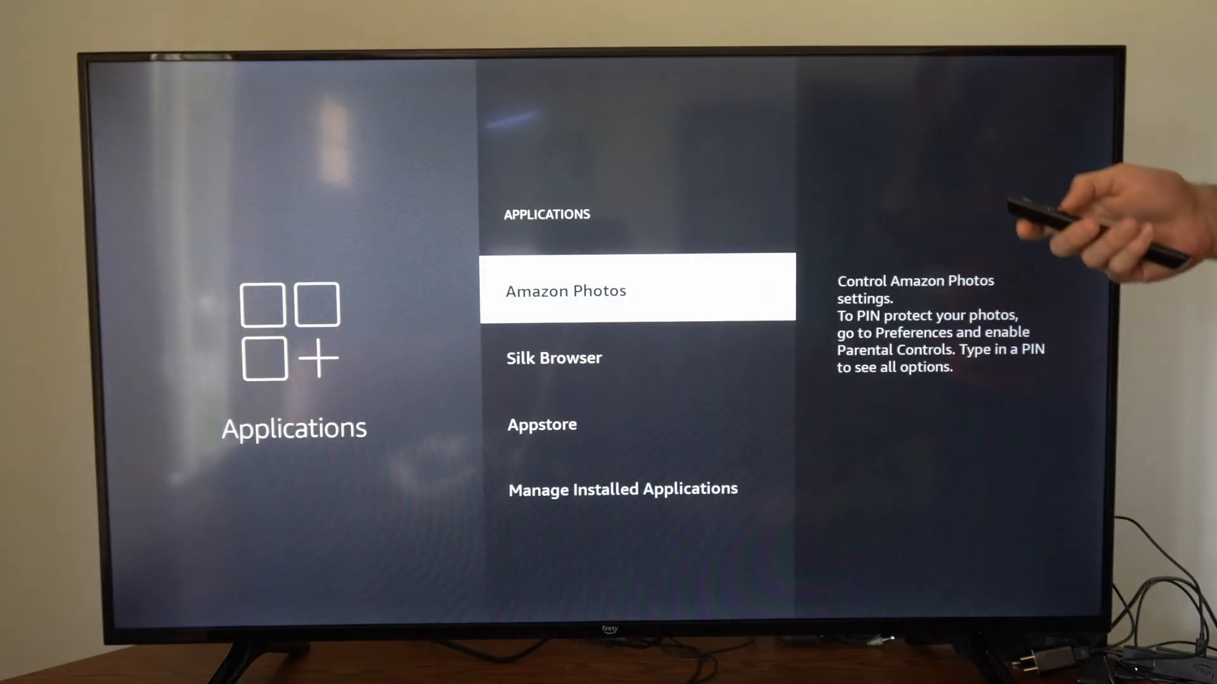
key(Down)
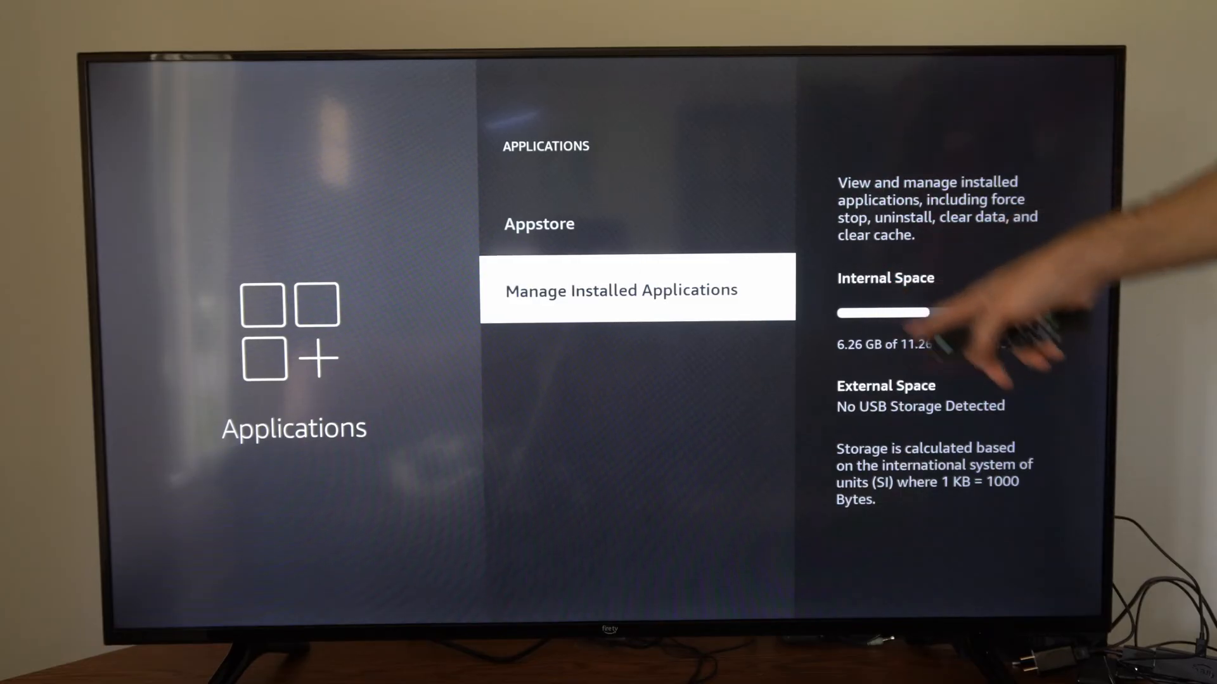
click(620, 290)
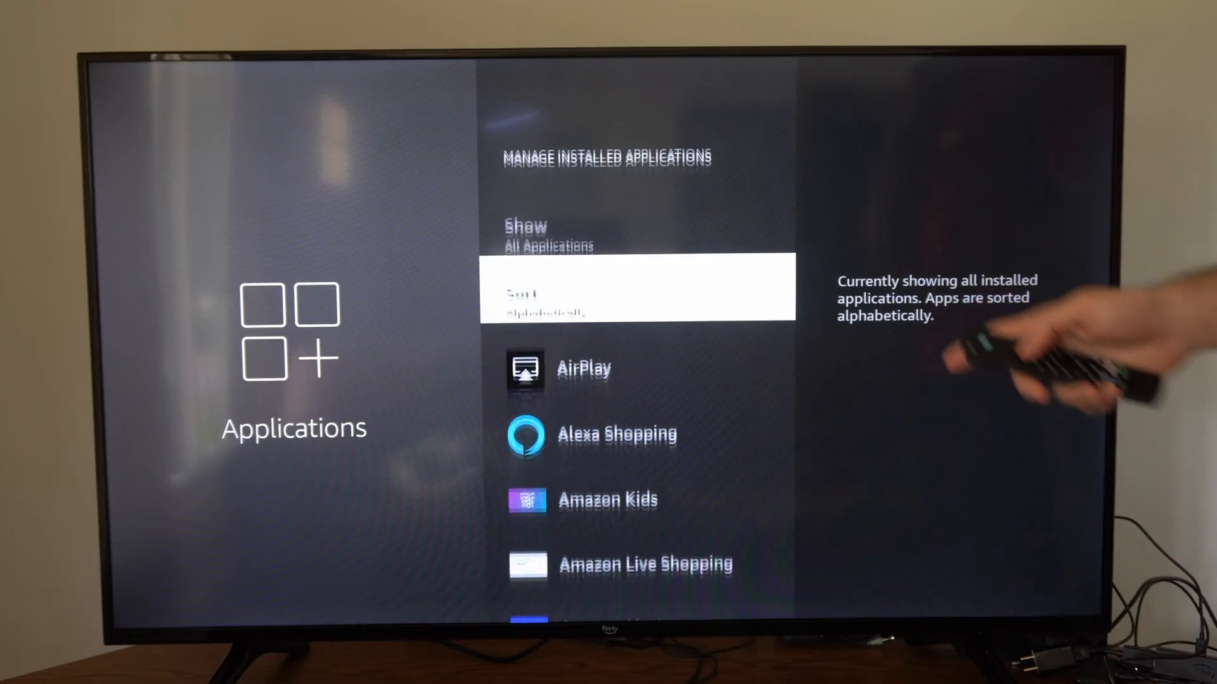
key(Back)
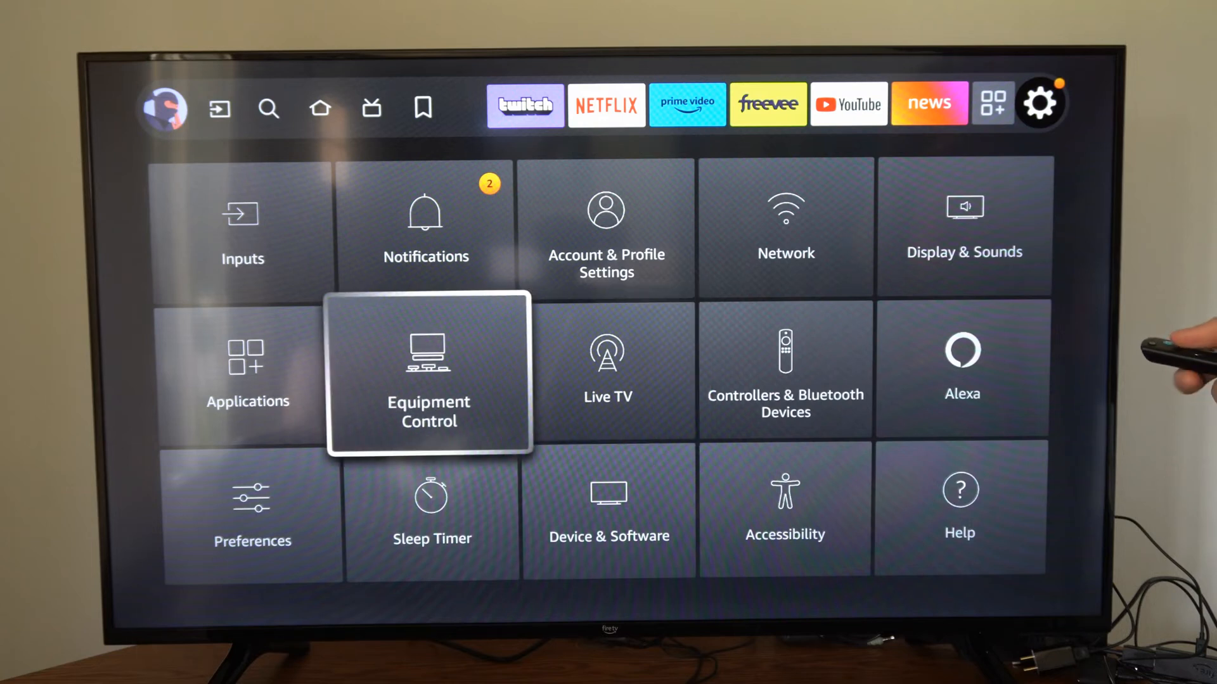
- Enter the Device & Software settings listing Sleep, Restart and Reset to Factory Defaults
key(right)
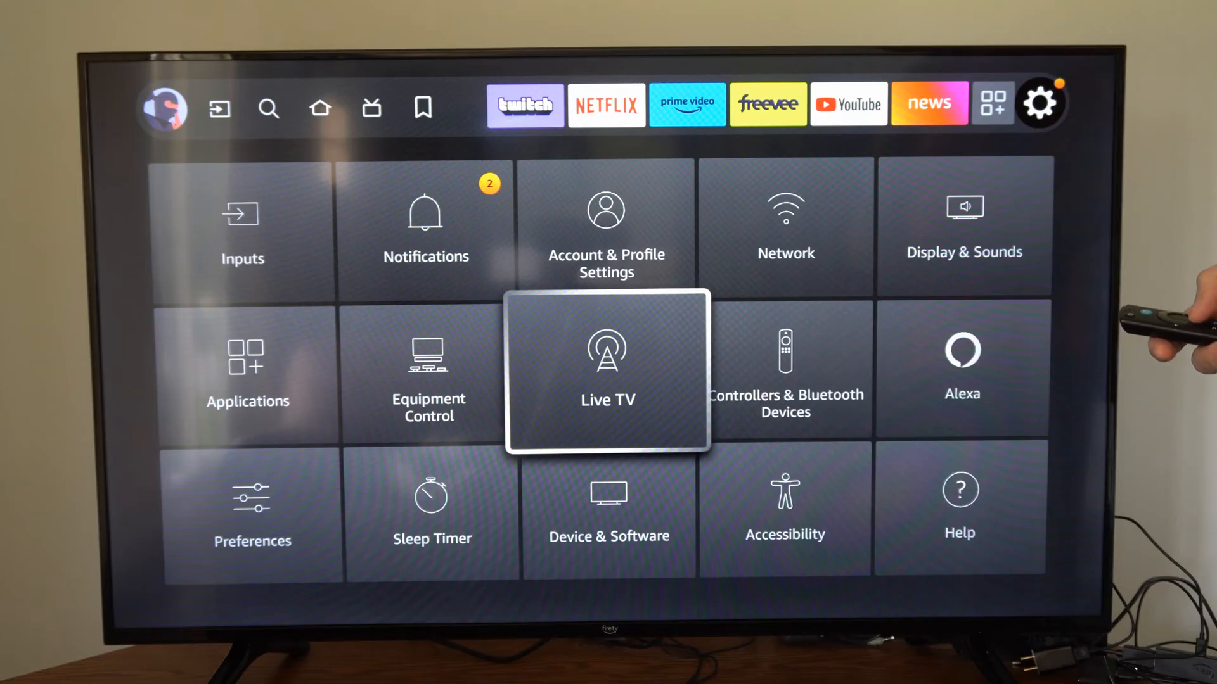
key(Down)
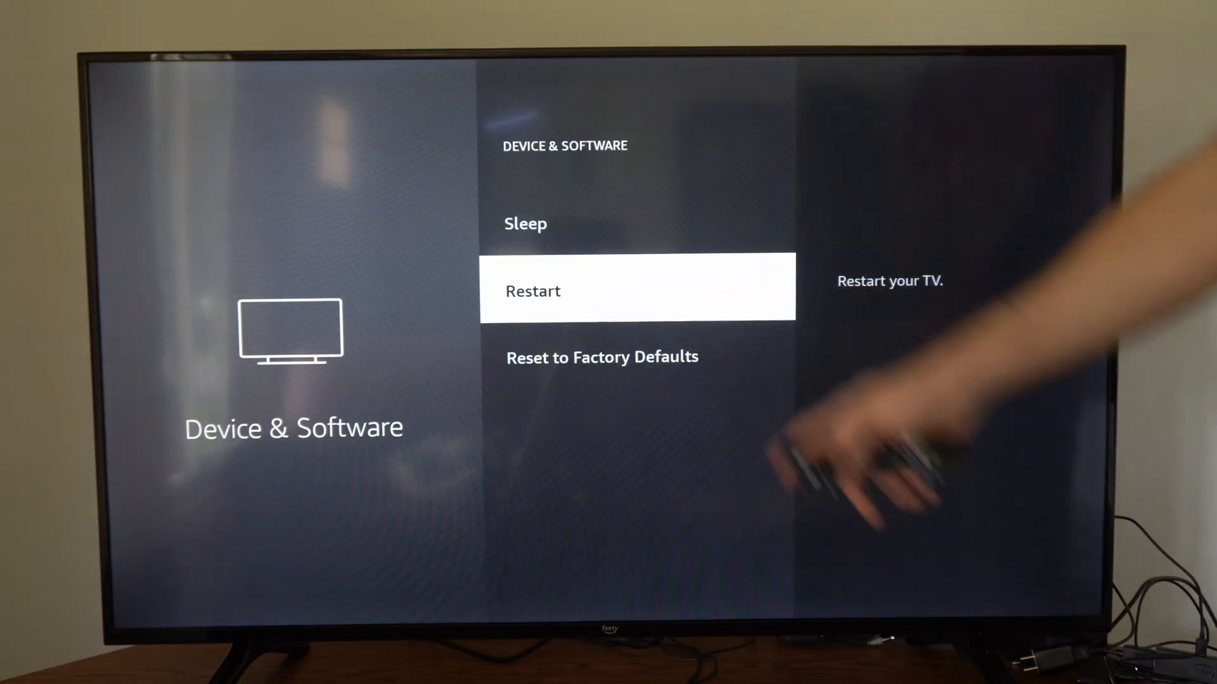
- Choose Restart to bring up the 'restart your TV' confirmation dialog
key(Down)
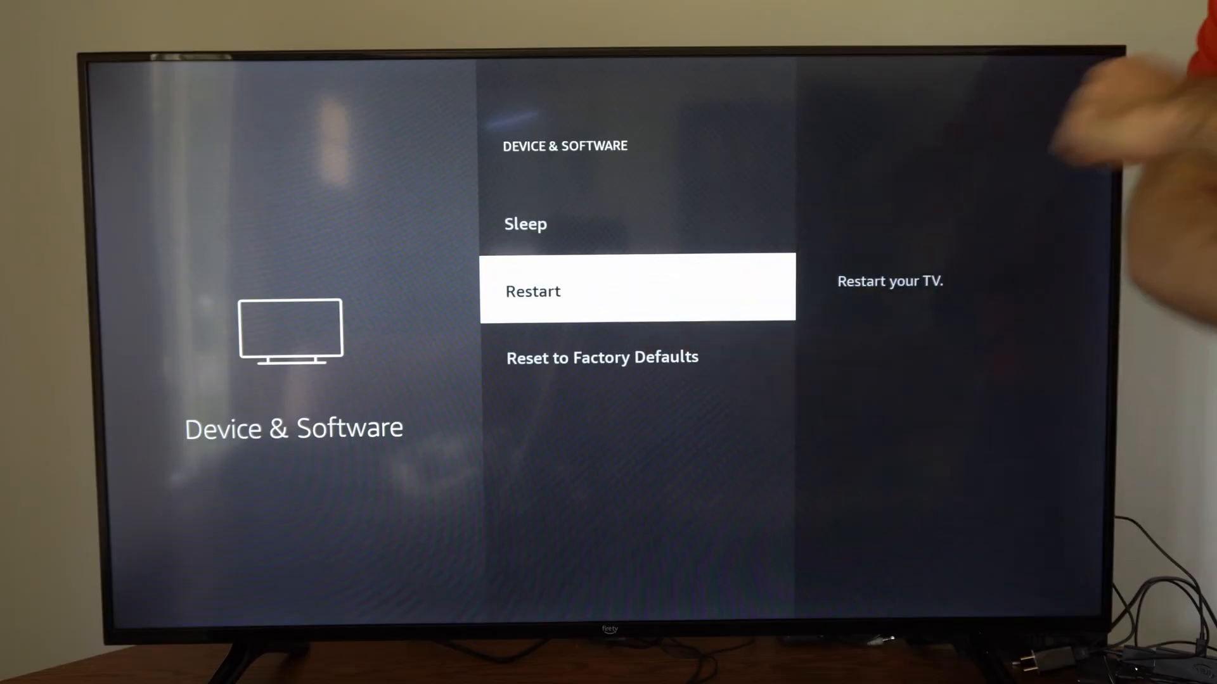
click(533, 292)
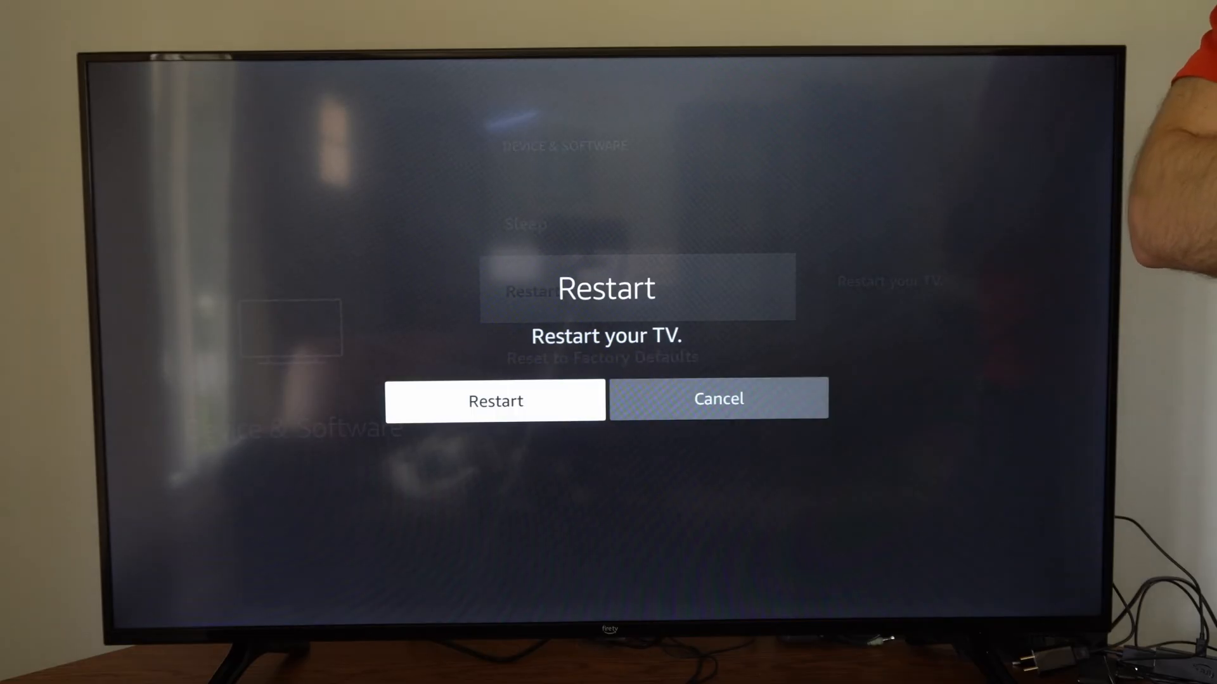